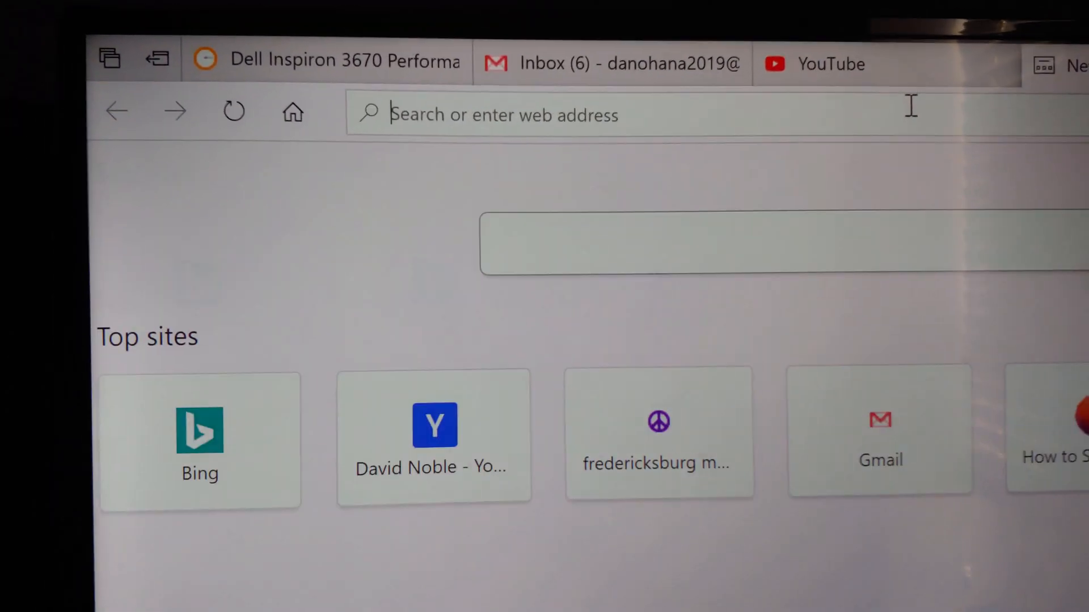
Search Bing for "rx 5500 drivers" from the Edge address bar
scroll("down", 3)
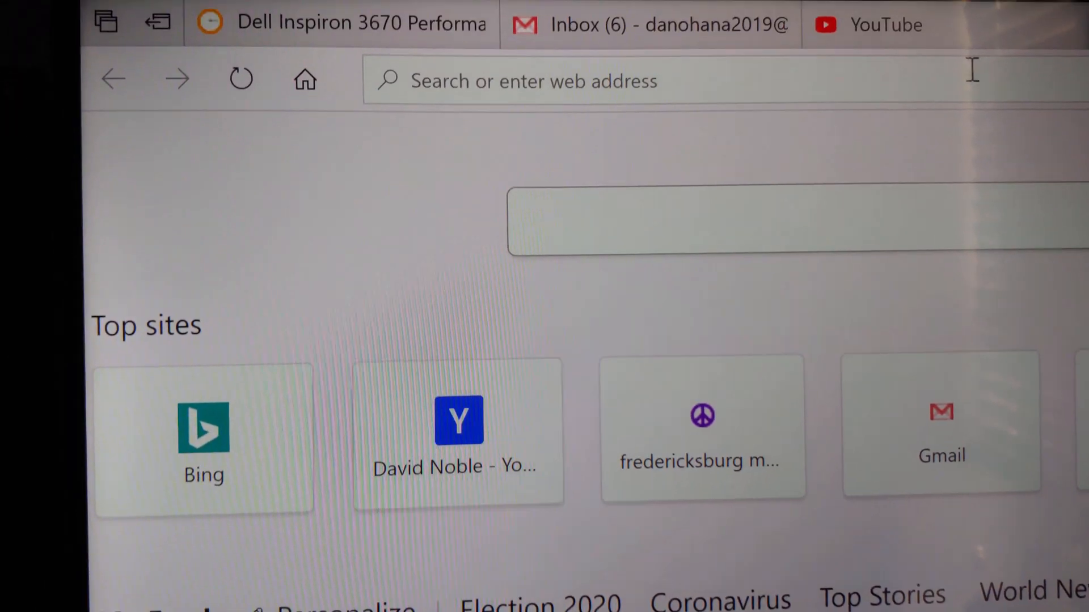
type("rx 5500 drivers")
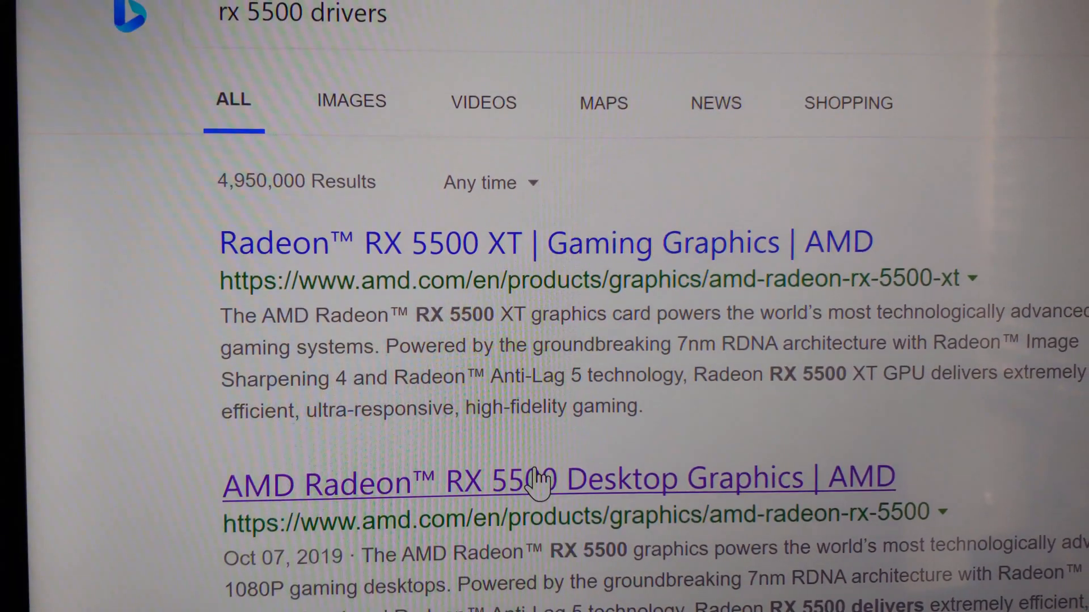
Visit the RX 5500 Desktop result, then the Radeon RX 5500 XT Gaming Graphics product page
left_click(542, 484)
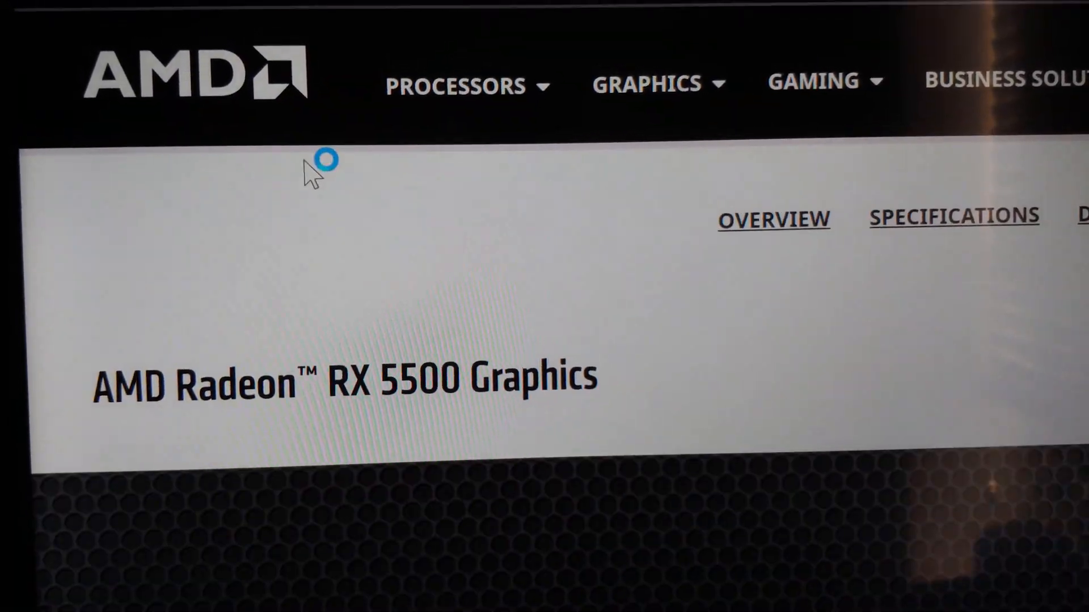
scroll("down", 3)
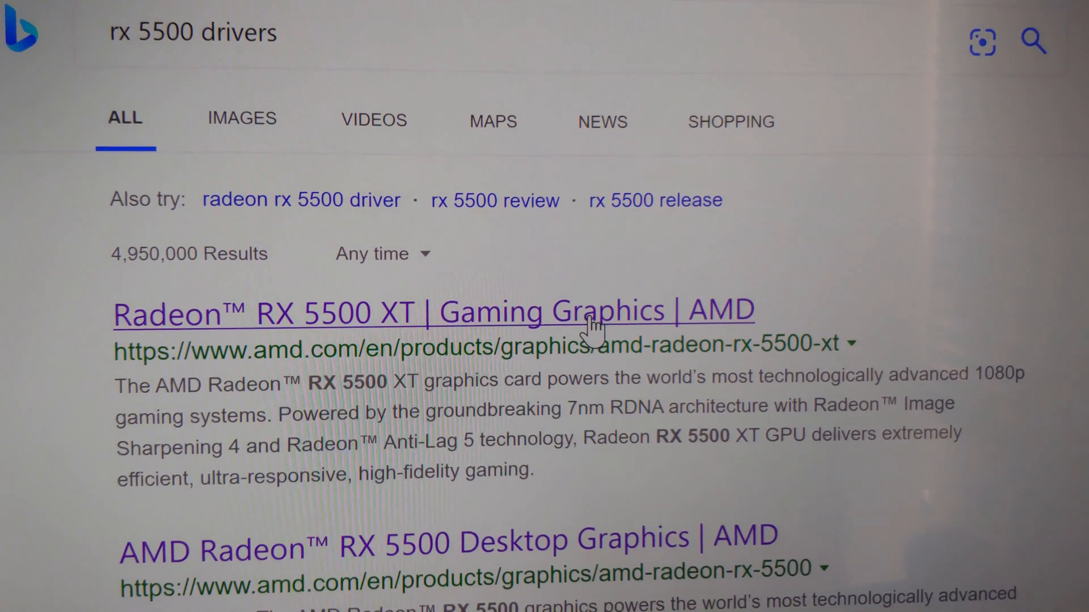
left_click(431, 313)
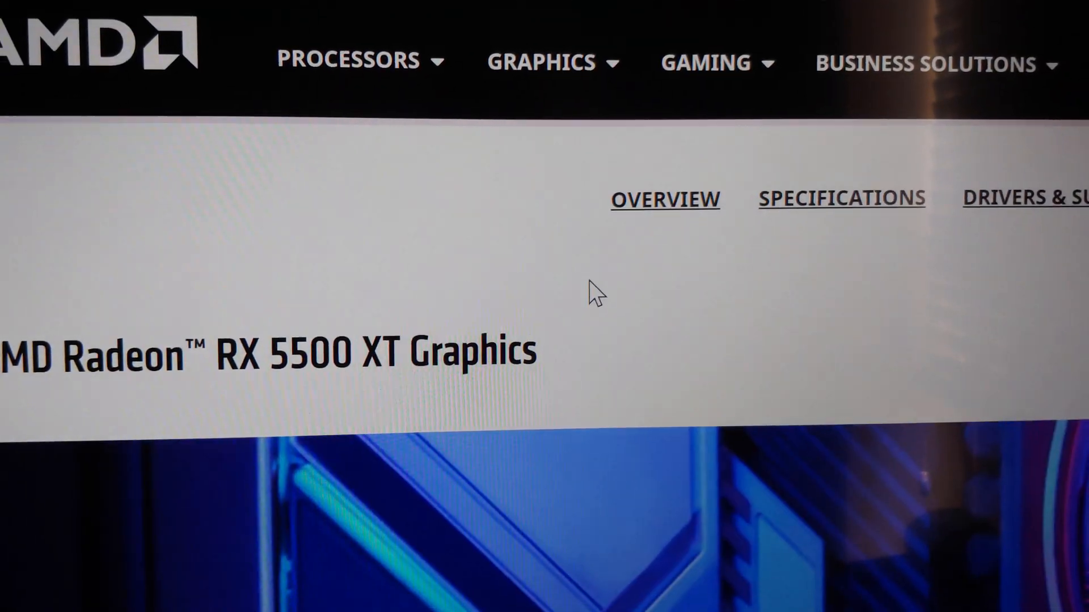
scroll("down", 3)
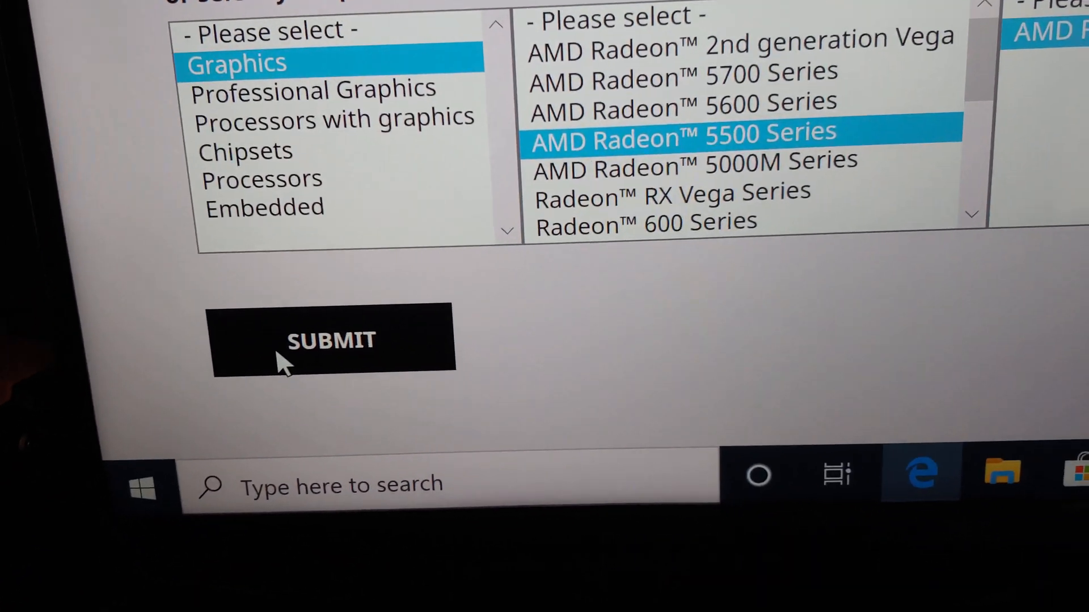
Submit the Graphics > AMD Radeon 5500 Series selection to list its driver downloads by OS
left_click(330, 340)
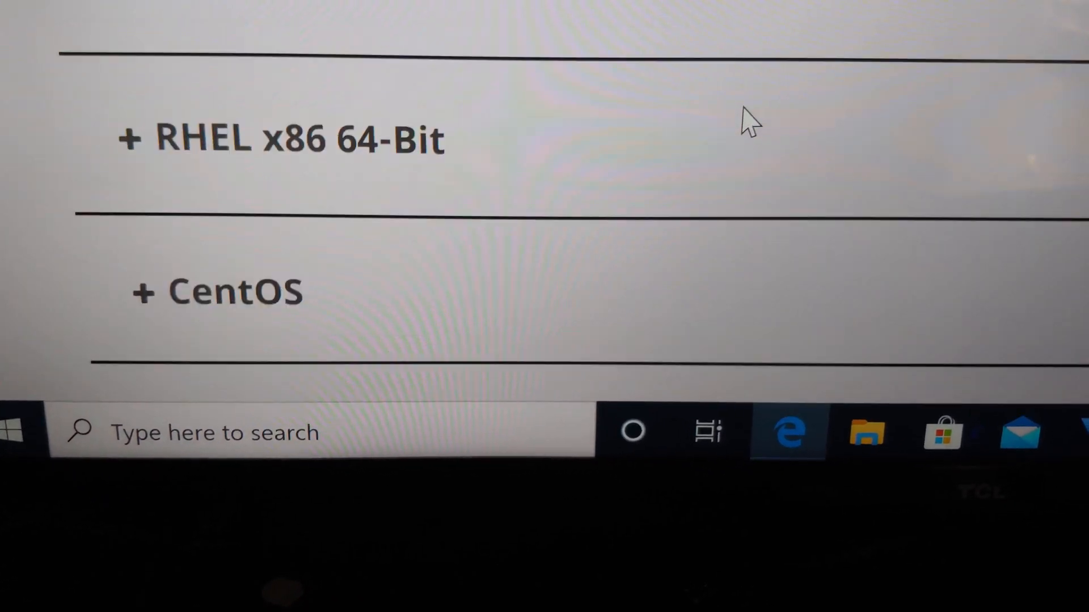